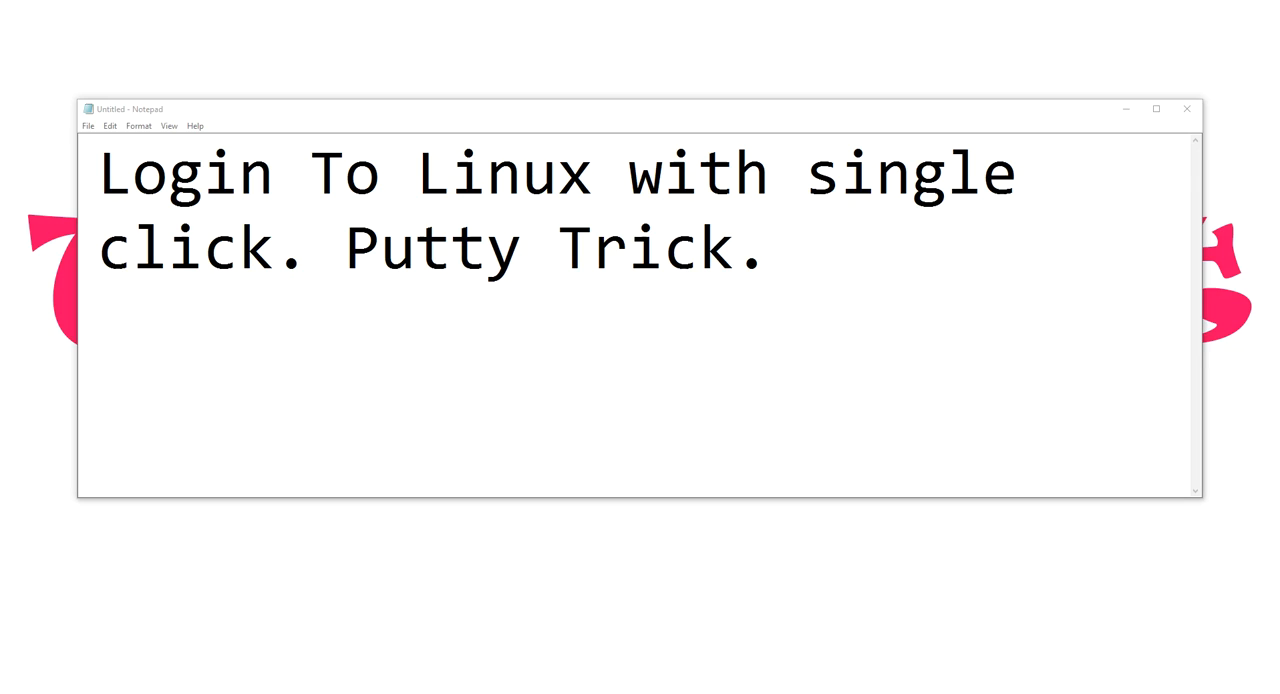
mouse_move(1108, 130)
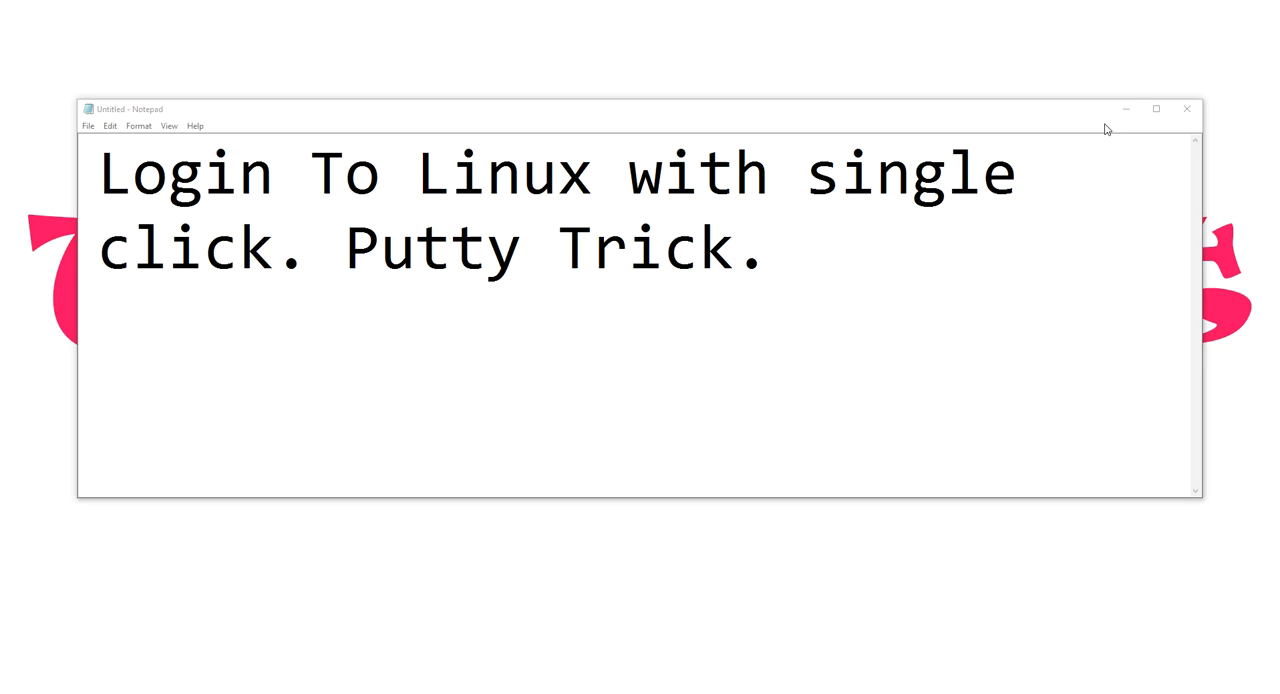
mouse_move(1124, 108)
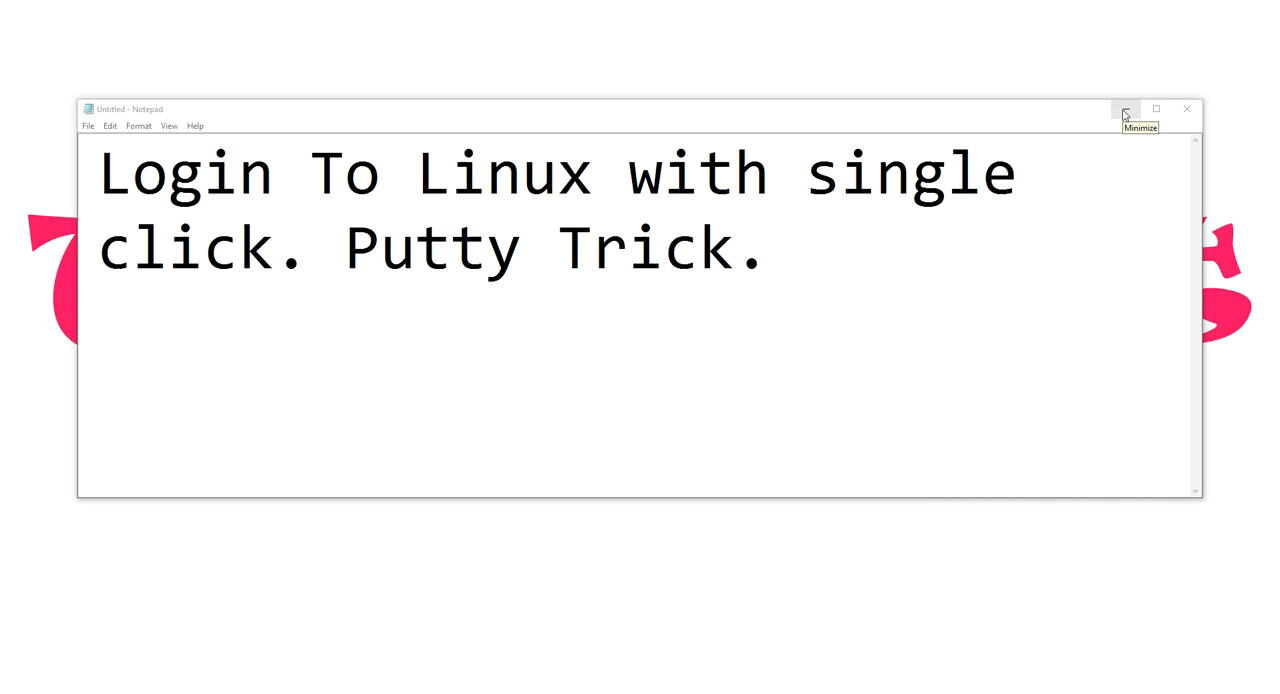
Step: Minimize the Notepad notes window to clear the desktop
left_click(1126, 108)
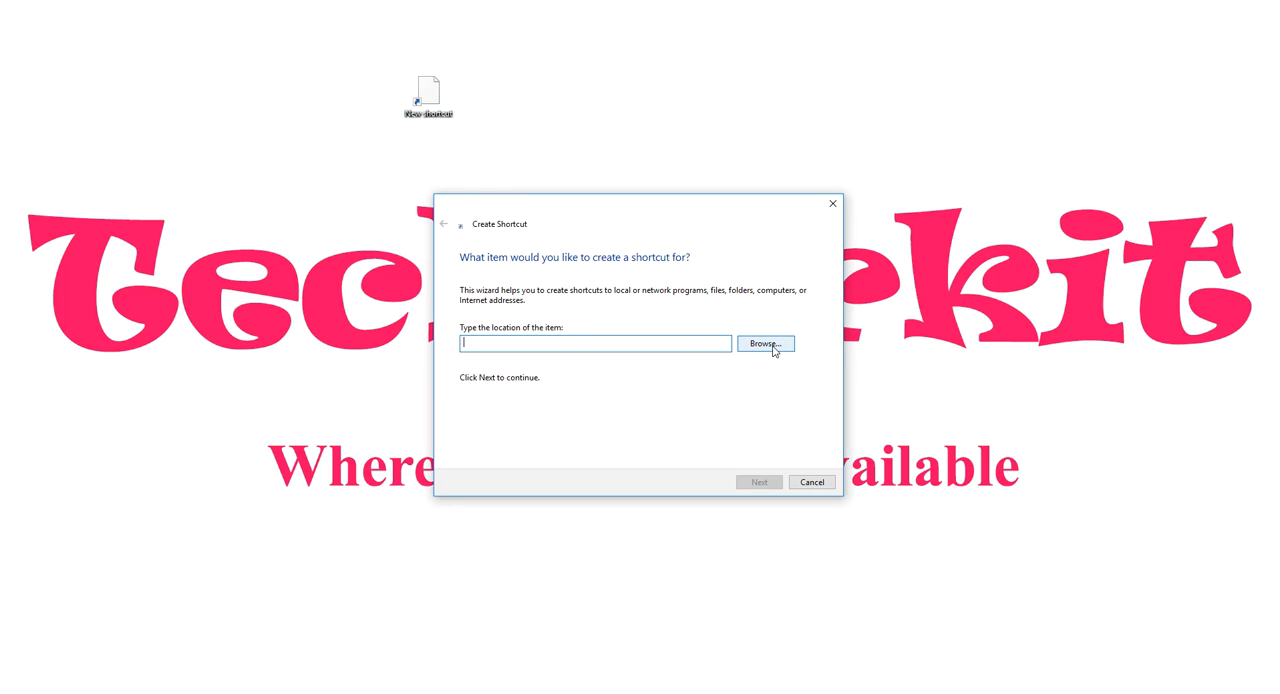
Step: Browse for the shortcut target and expand the Windows System32 folder
left_click(764, 344)
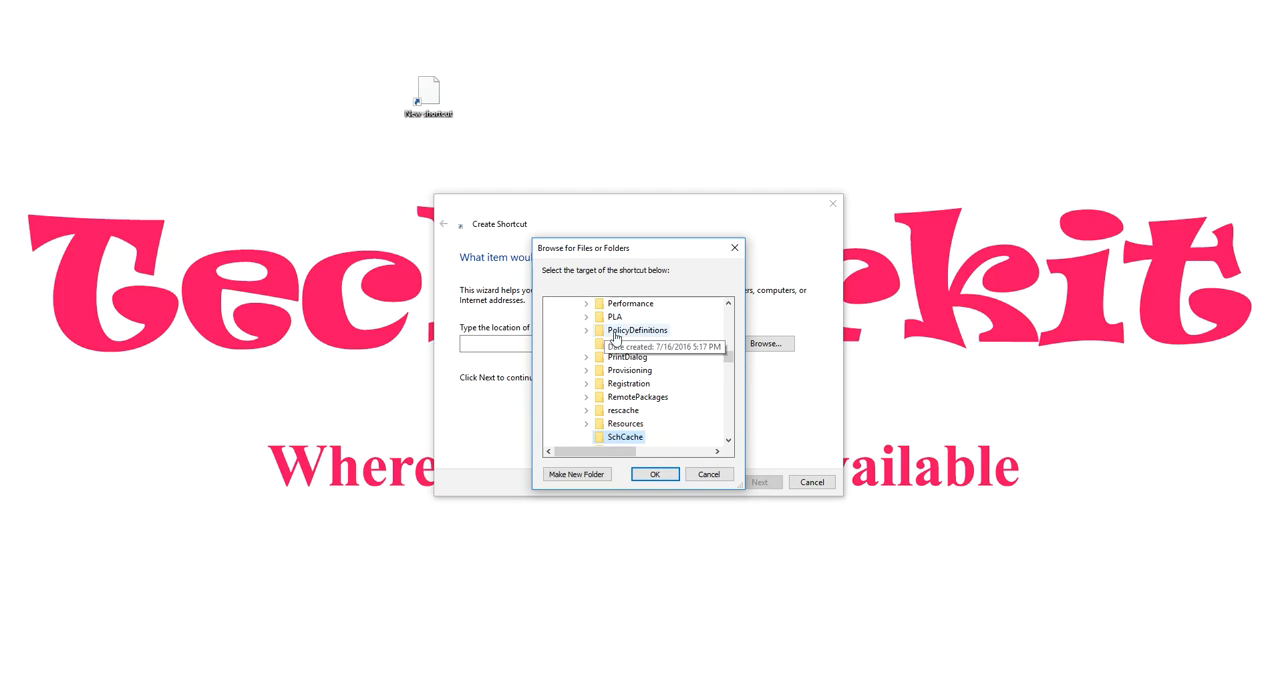
scroll("down", 3)
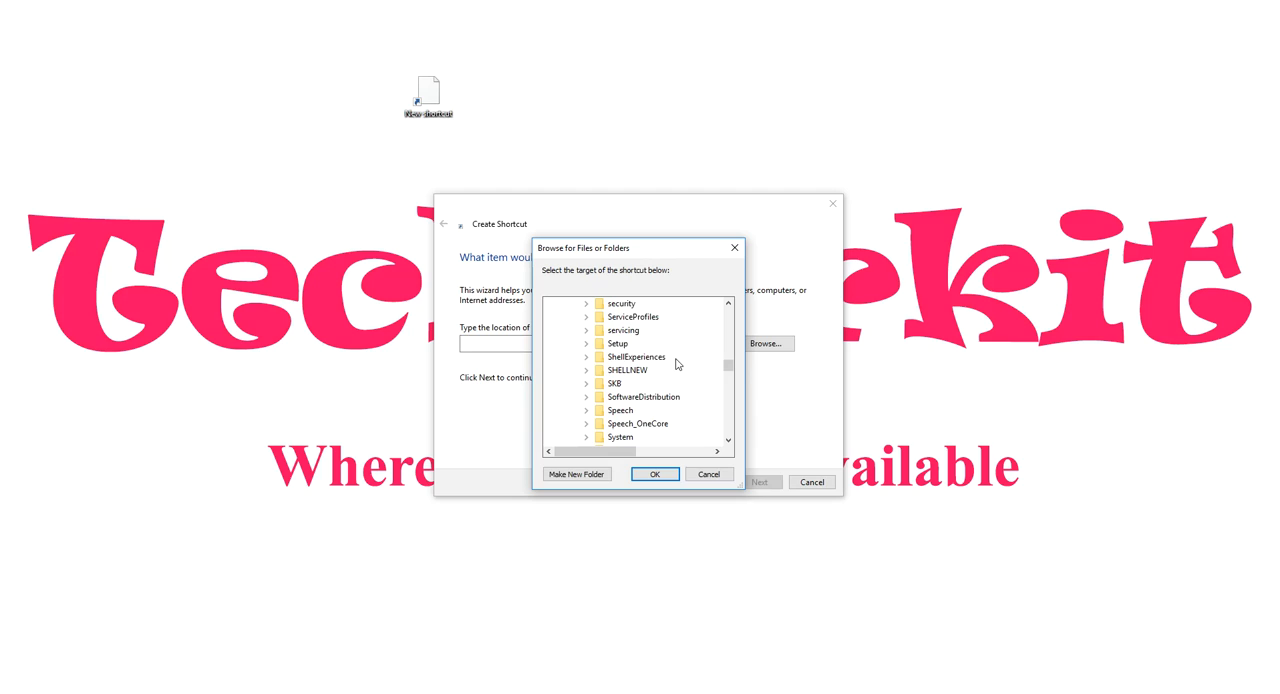
scroll("down", 3)
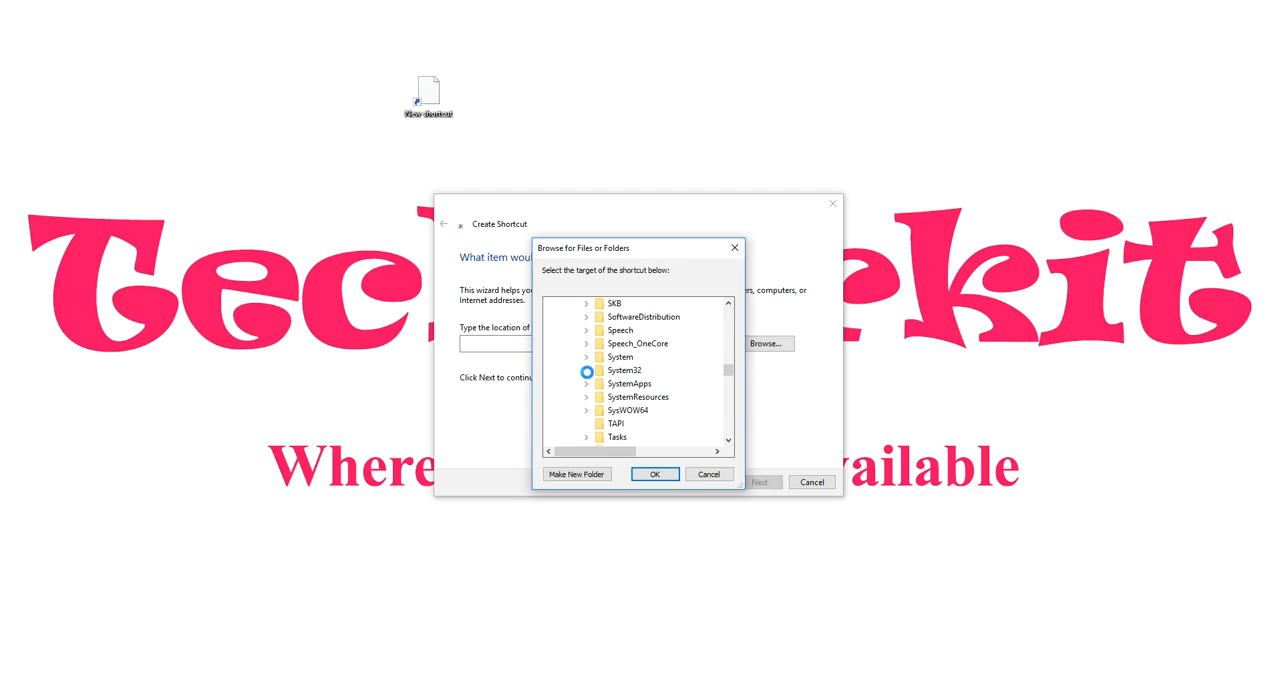
left_click(588, 356)
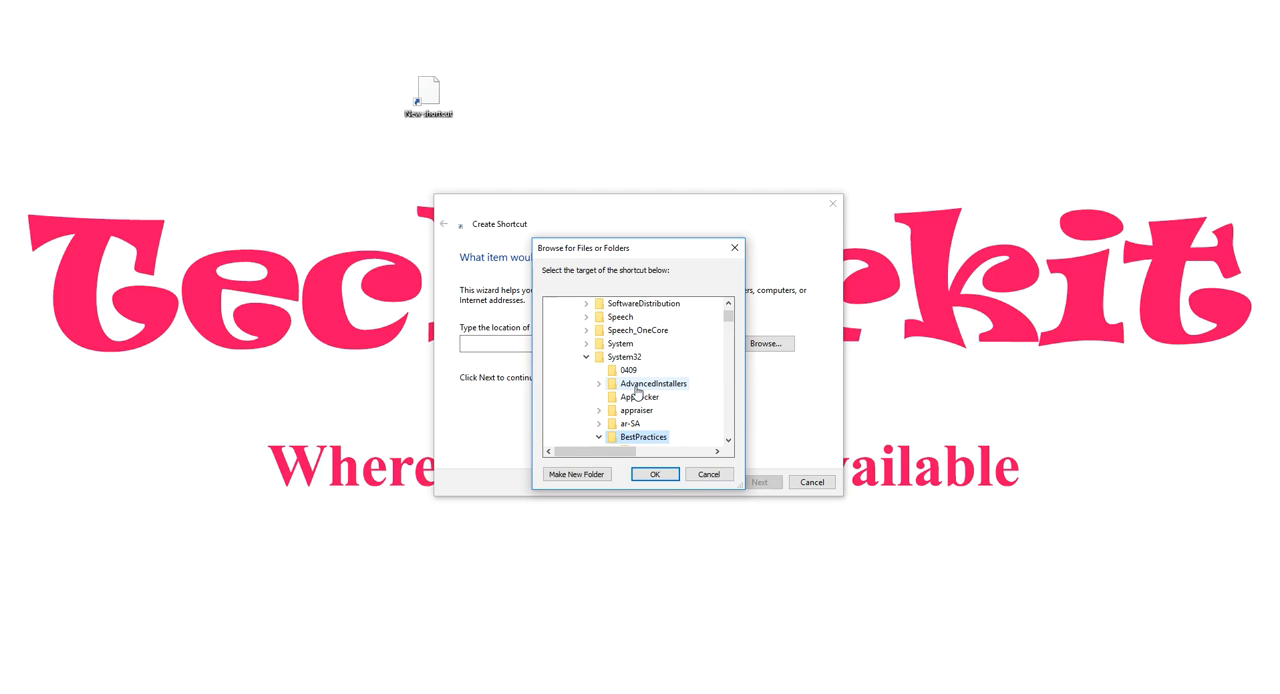
Step: Scroll through System32's files looking for putty.exe
scroll("down", 3)
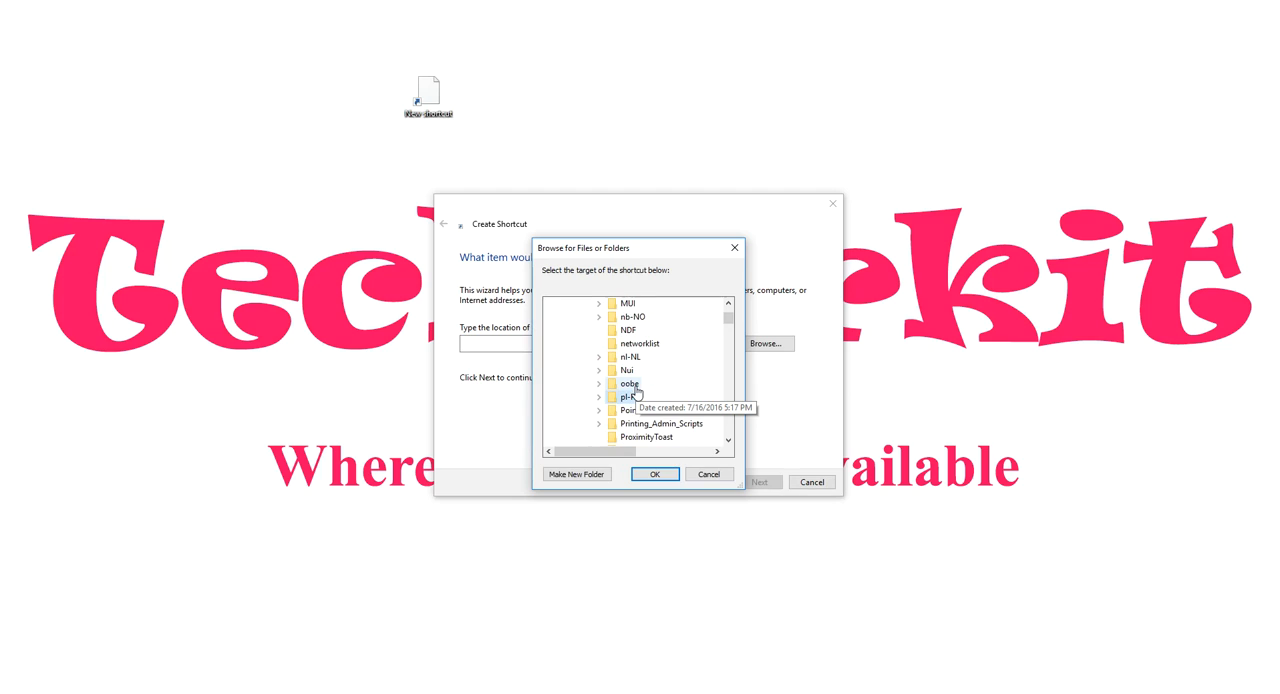
scroll("down", 3)
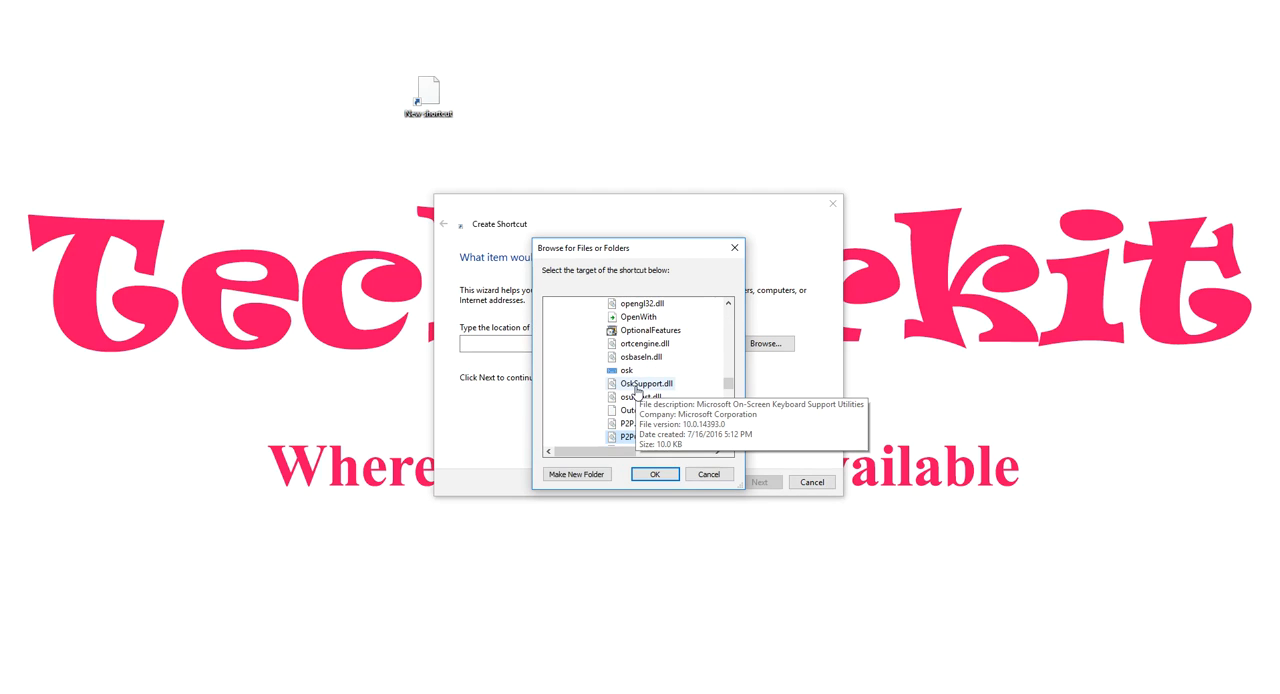
scroll("down", 3)
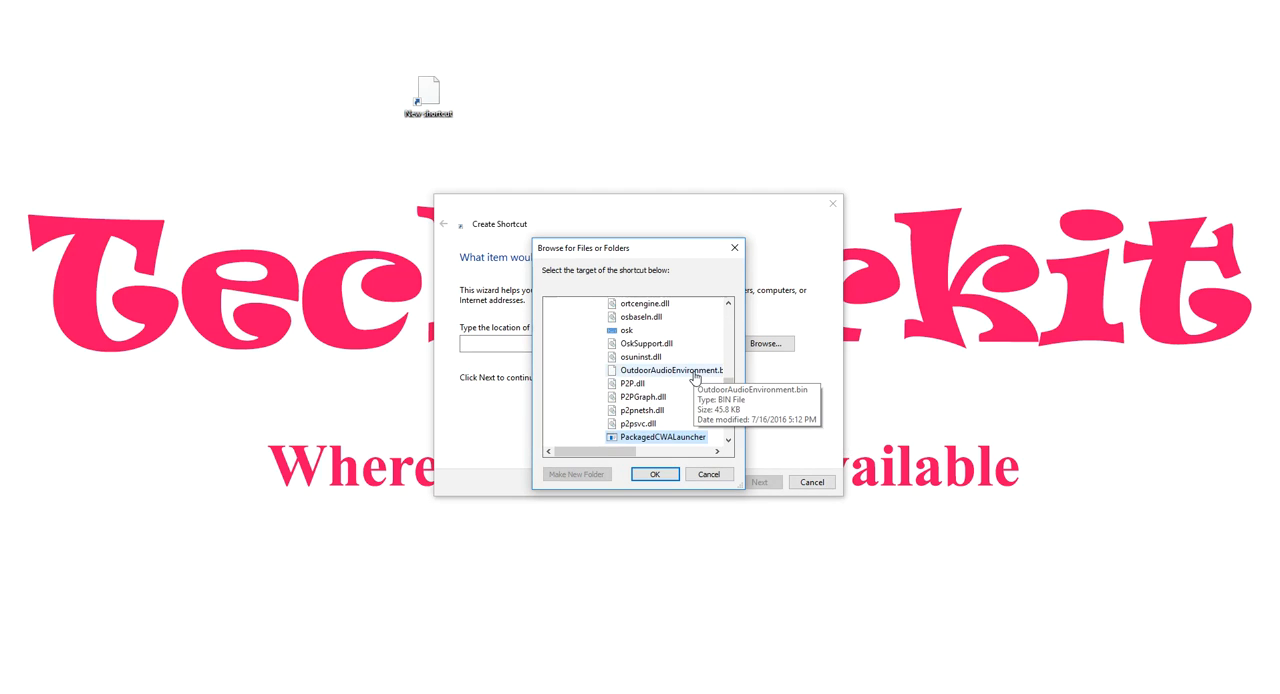
scroll("down", 3)
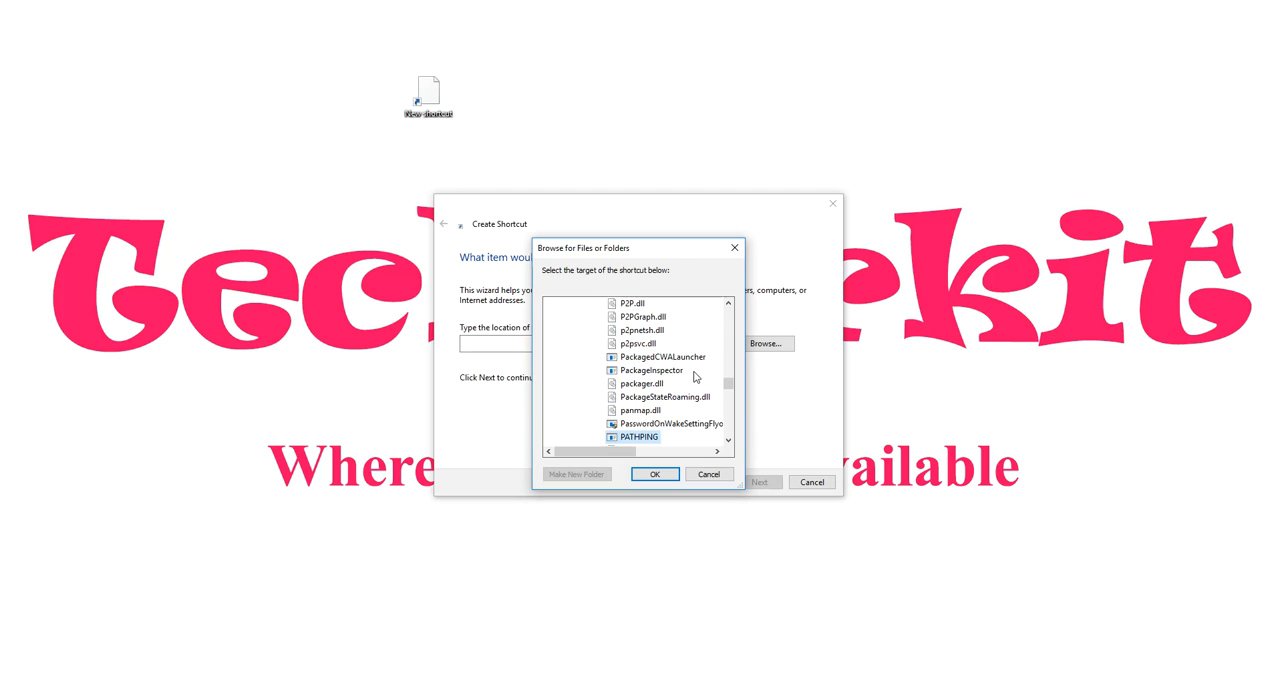
scroll("down", 3)
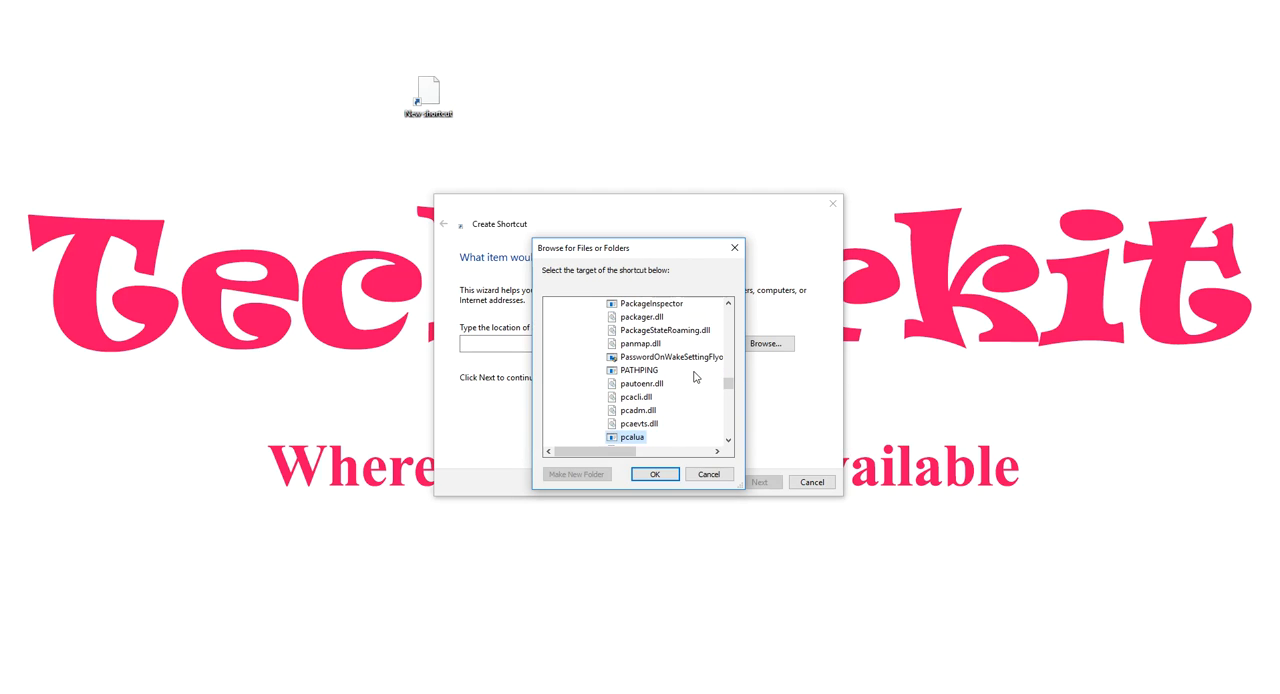
scroll("down", 3)
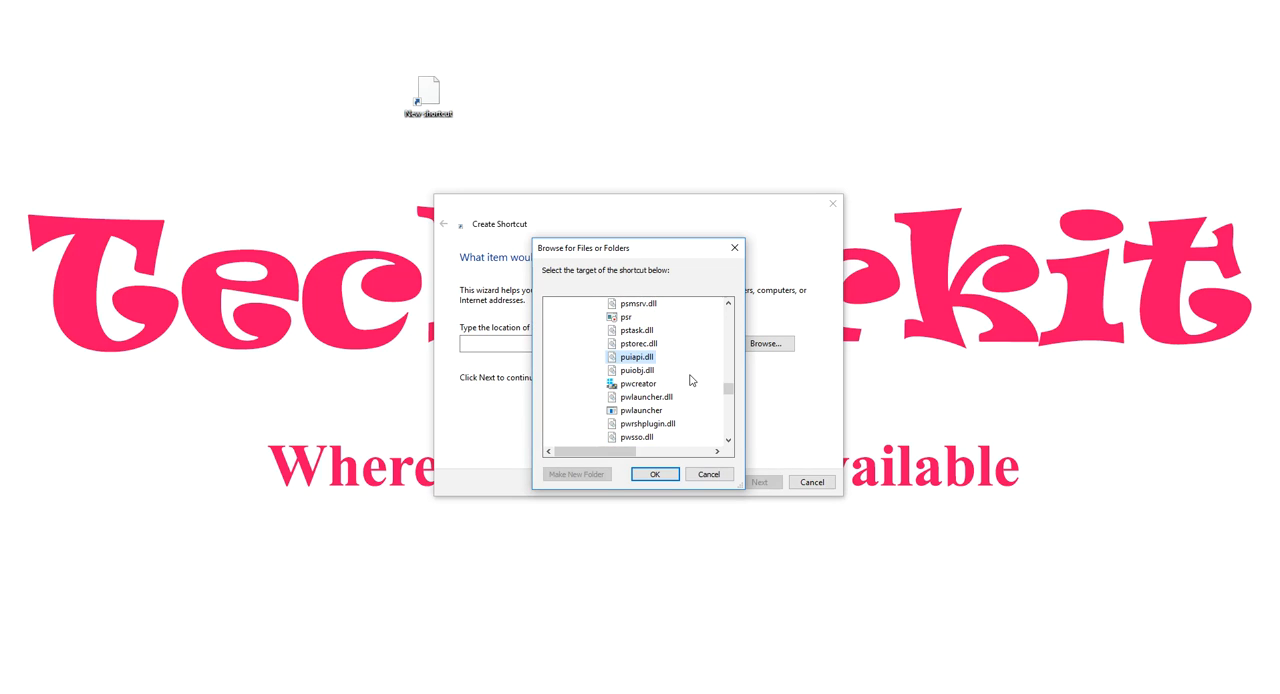
scroll("down", 3)
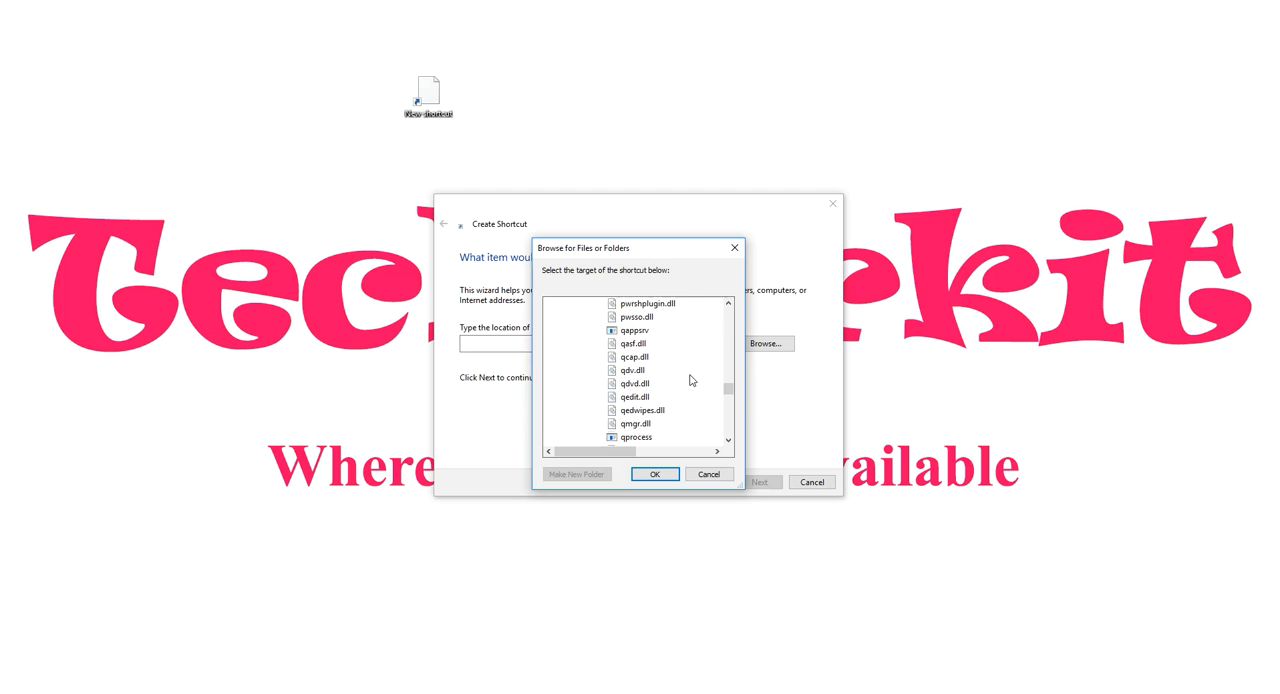
scroll("down", 3)
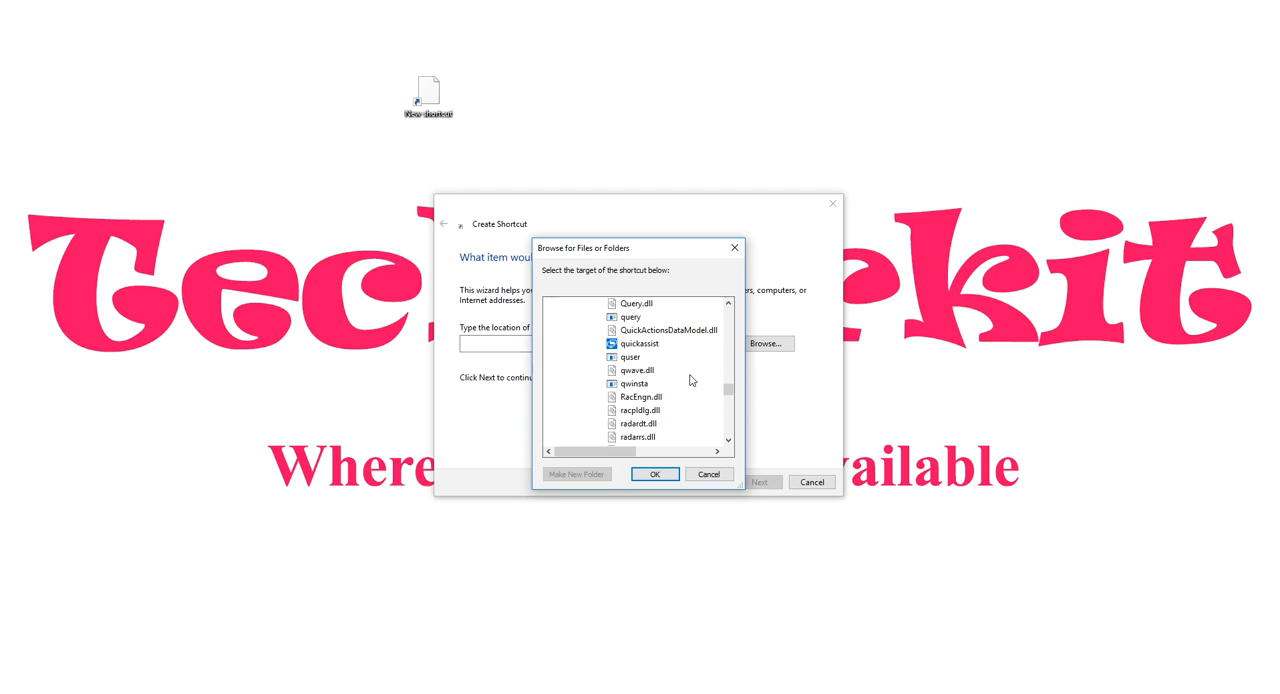
scroll("down", 3)
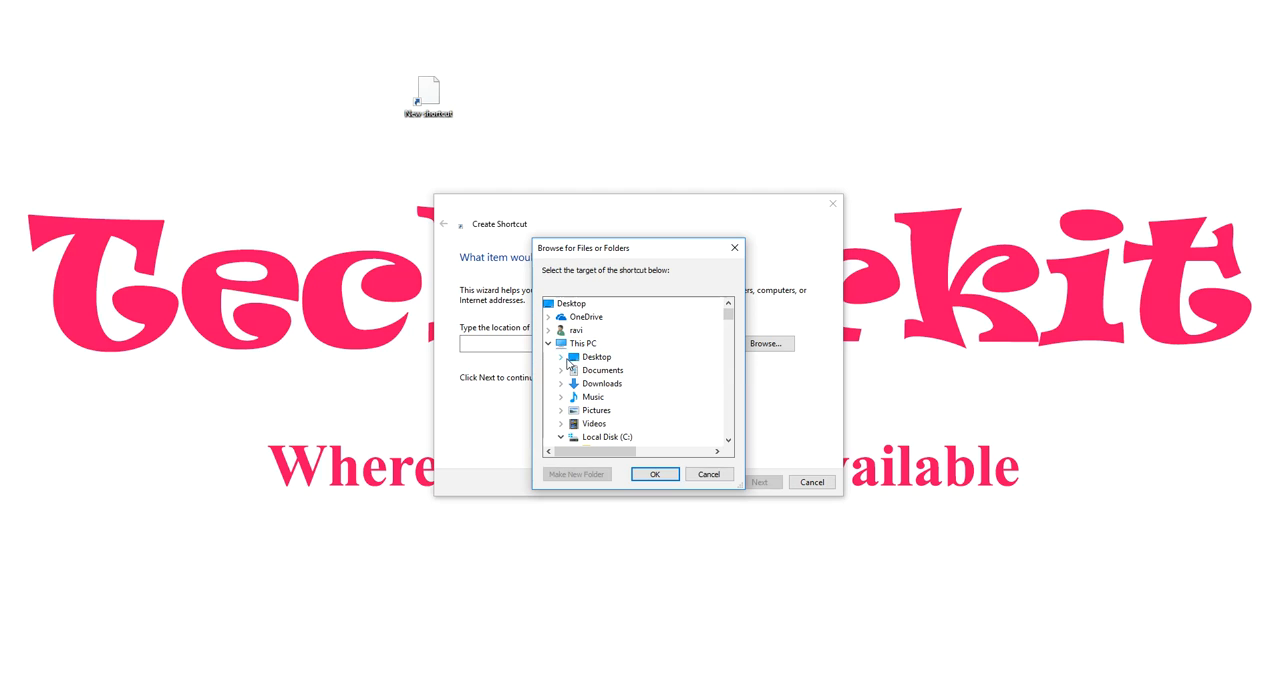
Step: Select putty.exe under Program Files (x86) > PuTTY as the shortcut target
left_click(548, 344)
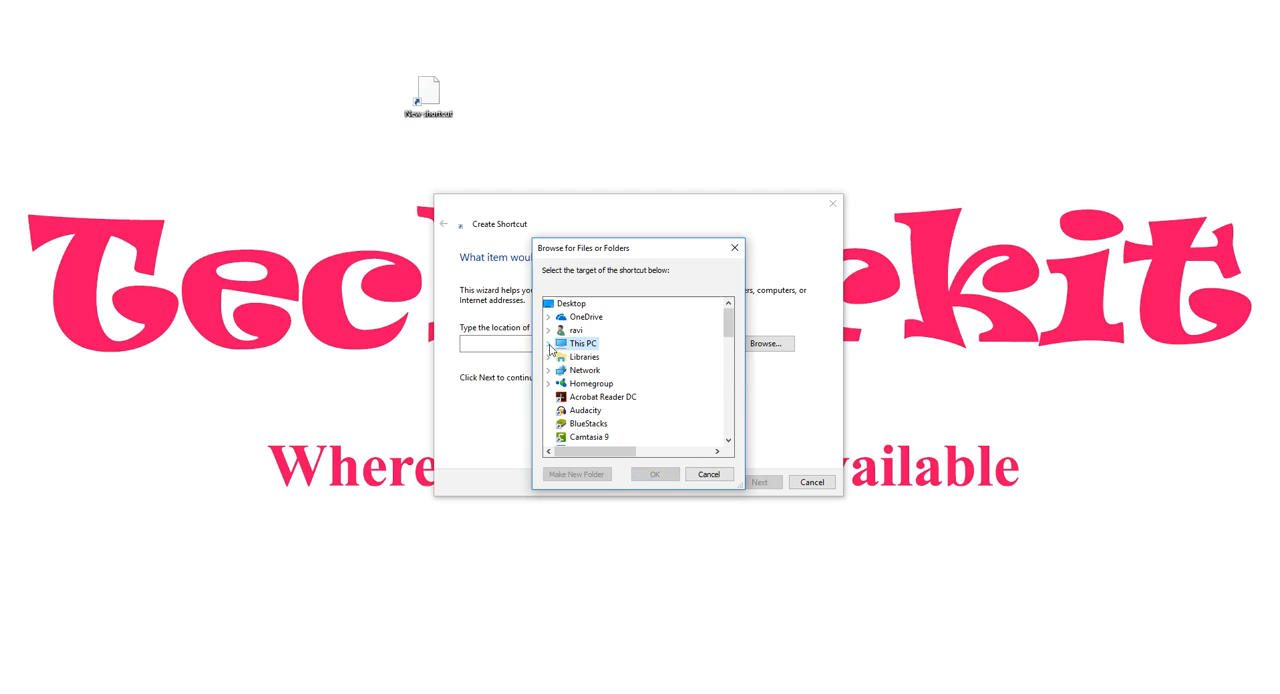
left_click(548, 344)
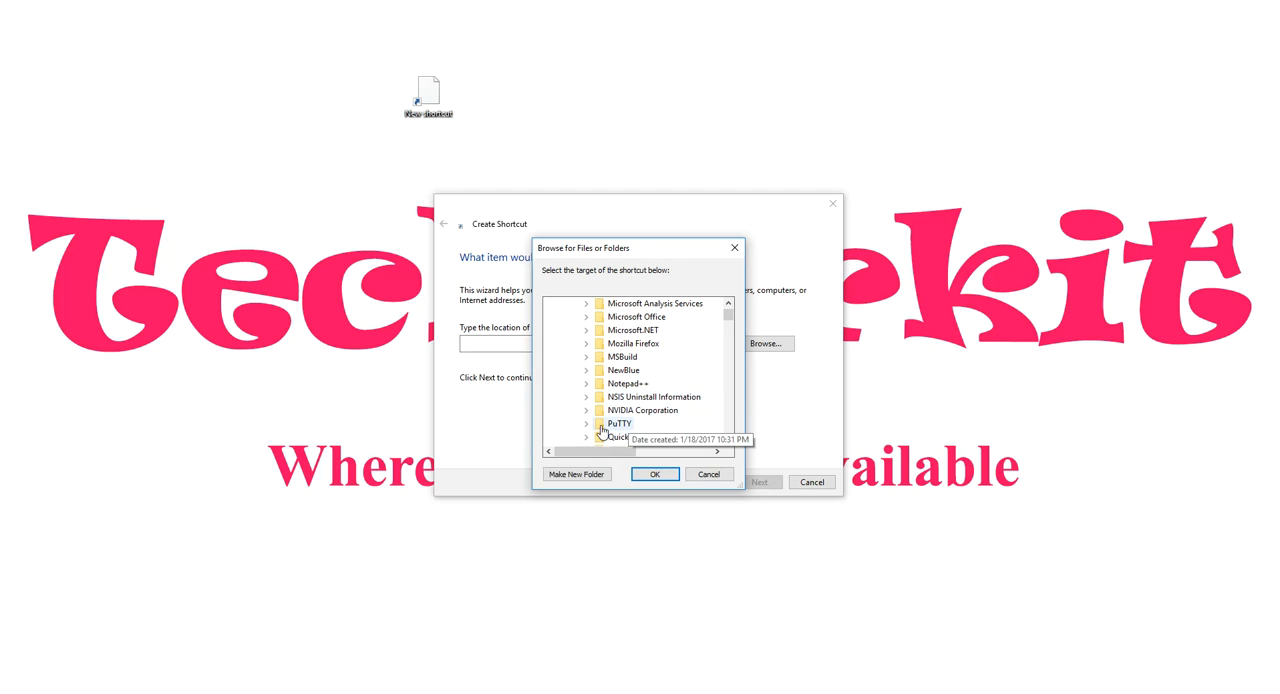
left_click(588, 424)
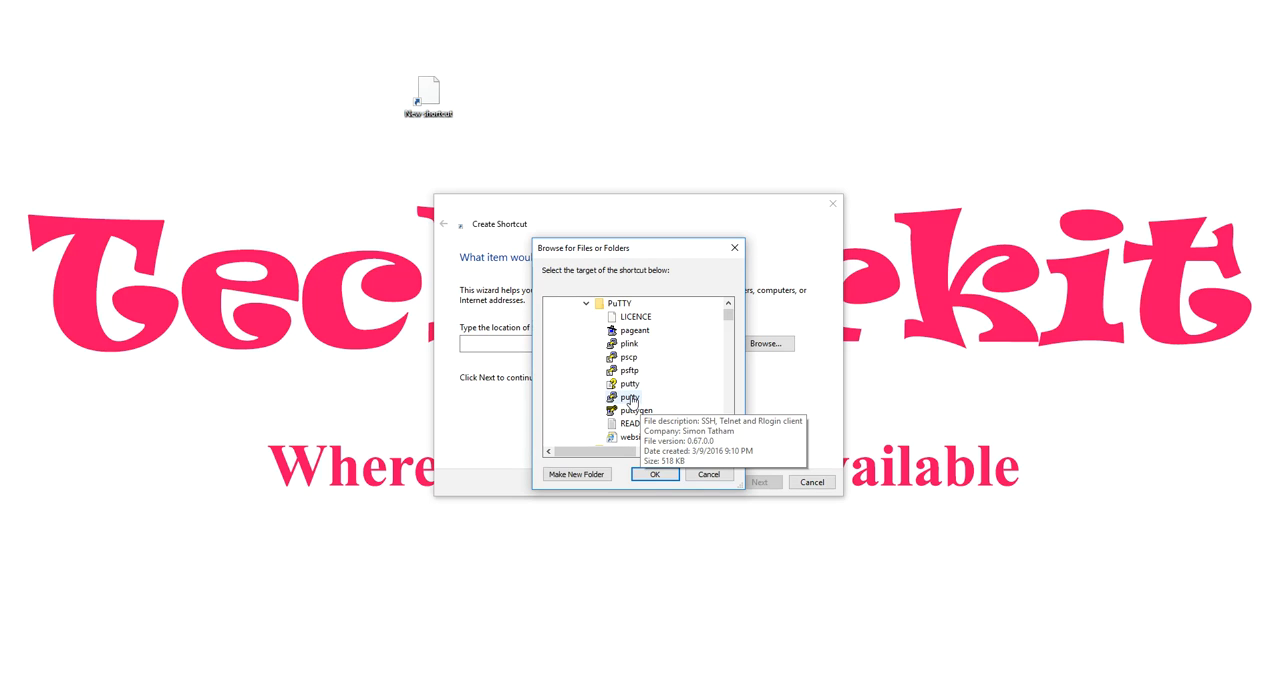
left_click(628, 398)
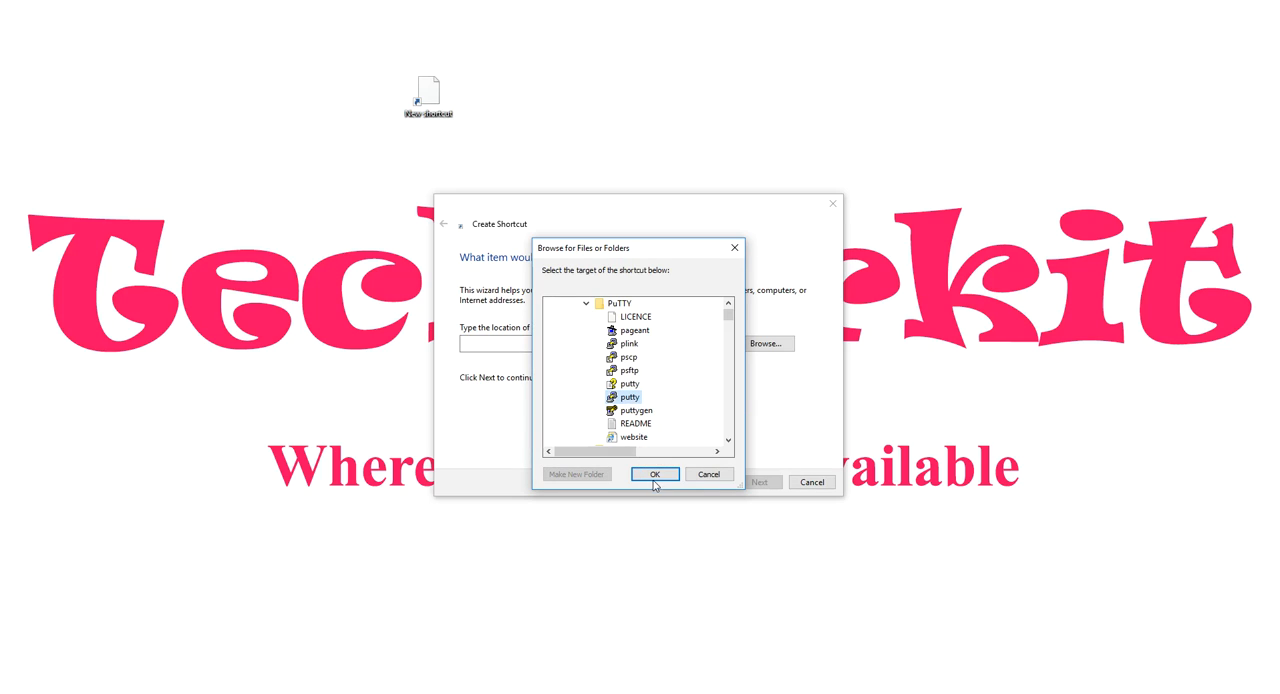
left_click(654, 474)
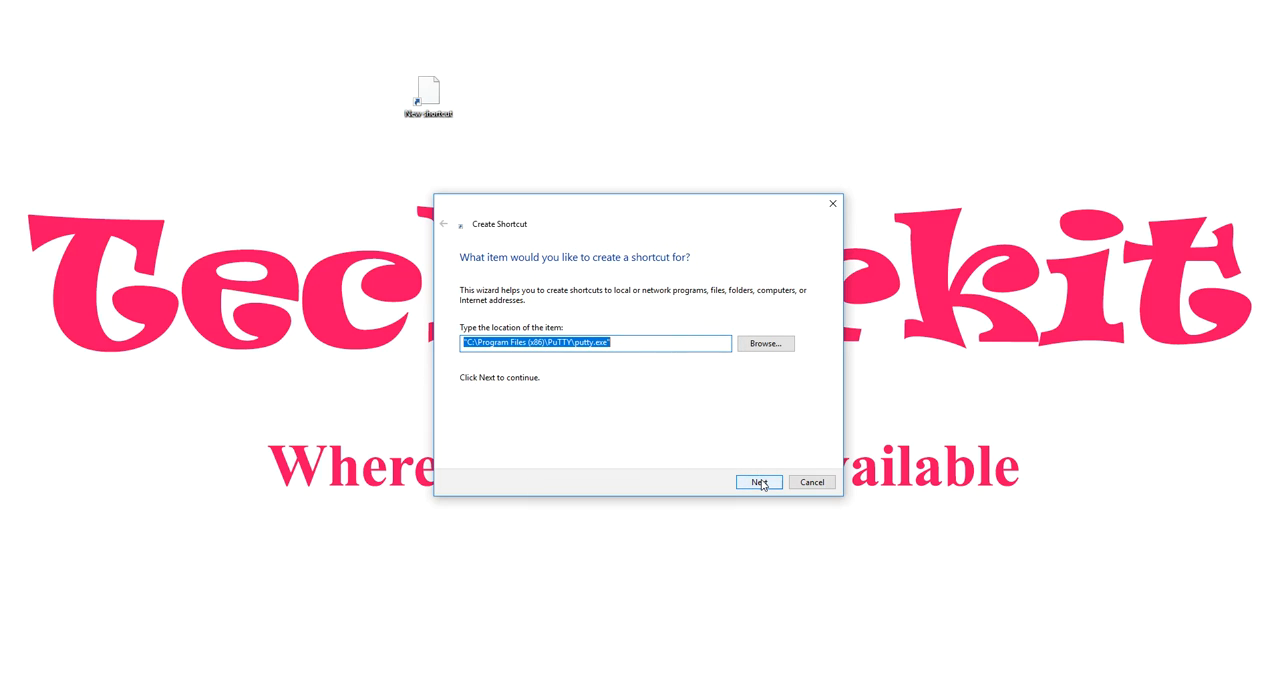
Step: Name the shortcut 'server1' and finish creating it on the desktop
left_click(758, 482)
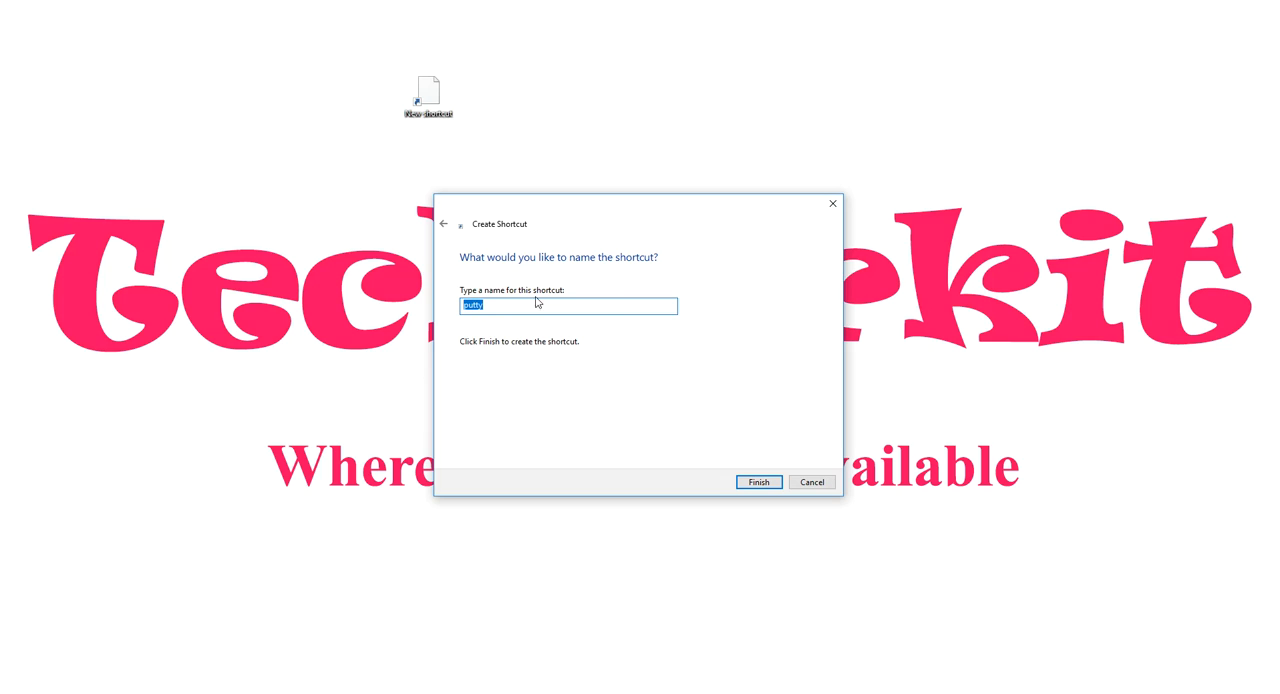
mouse_move(500, 320)
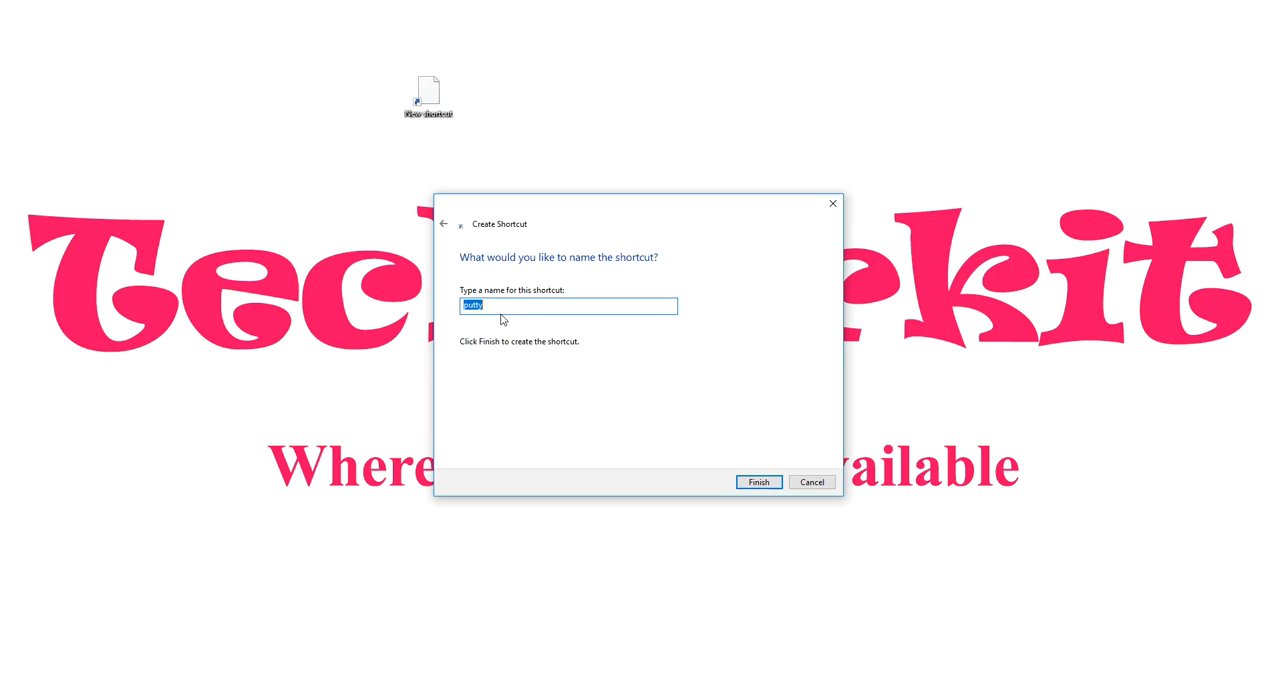
type("server")
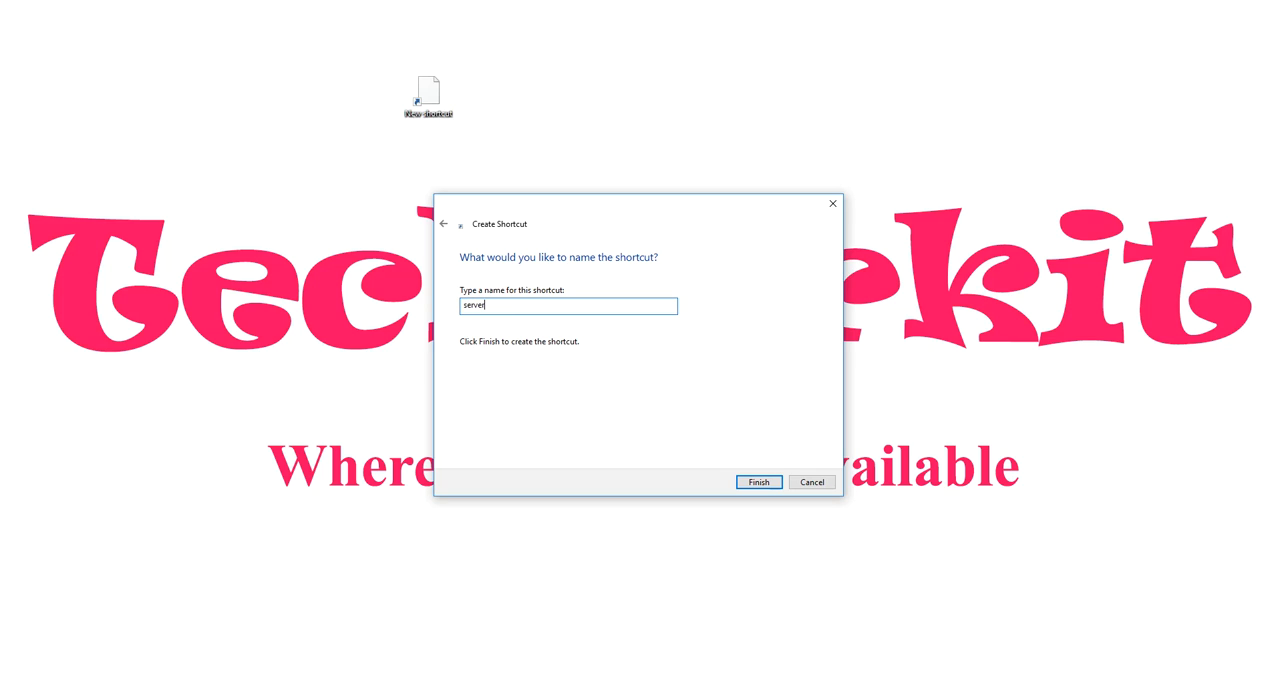
type("1")
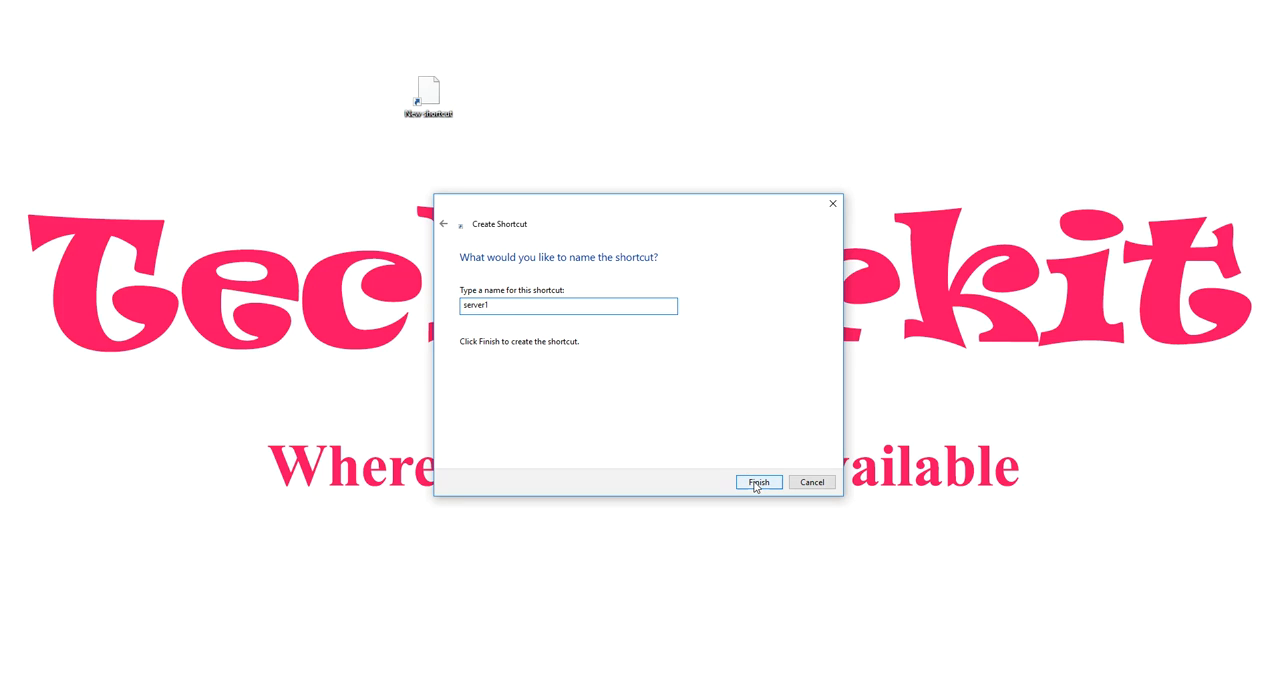
left_click(758, 482)
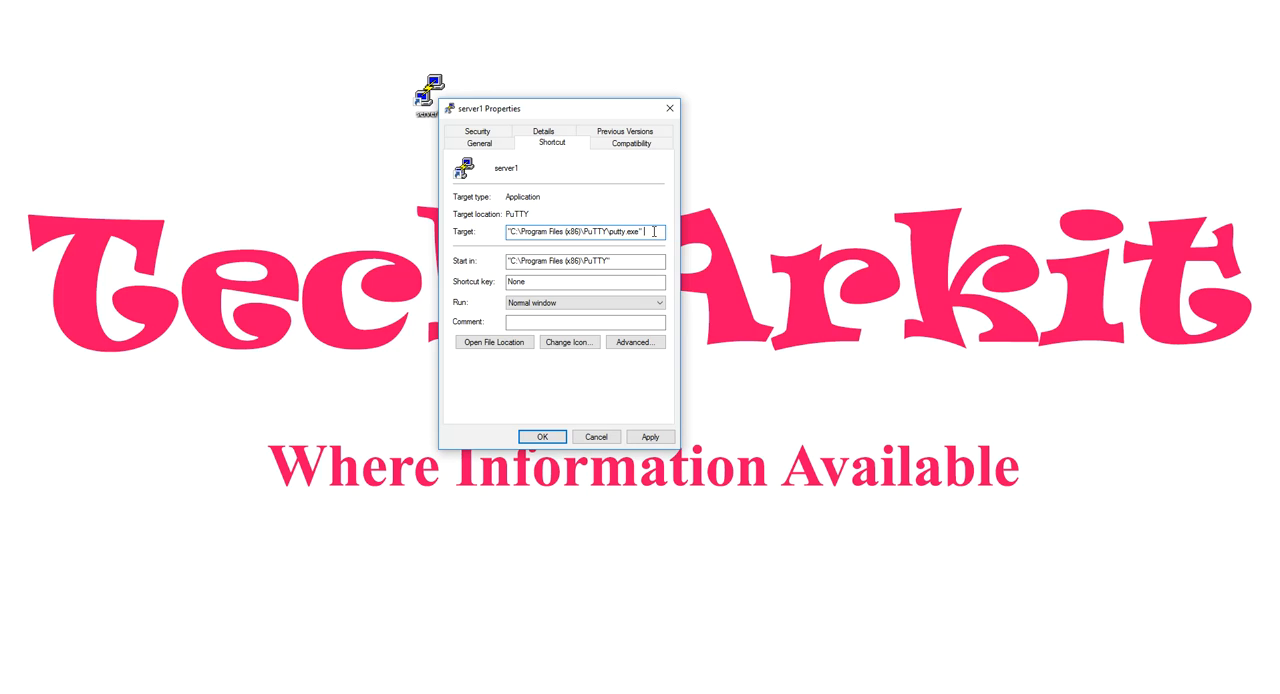
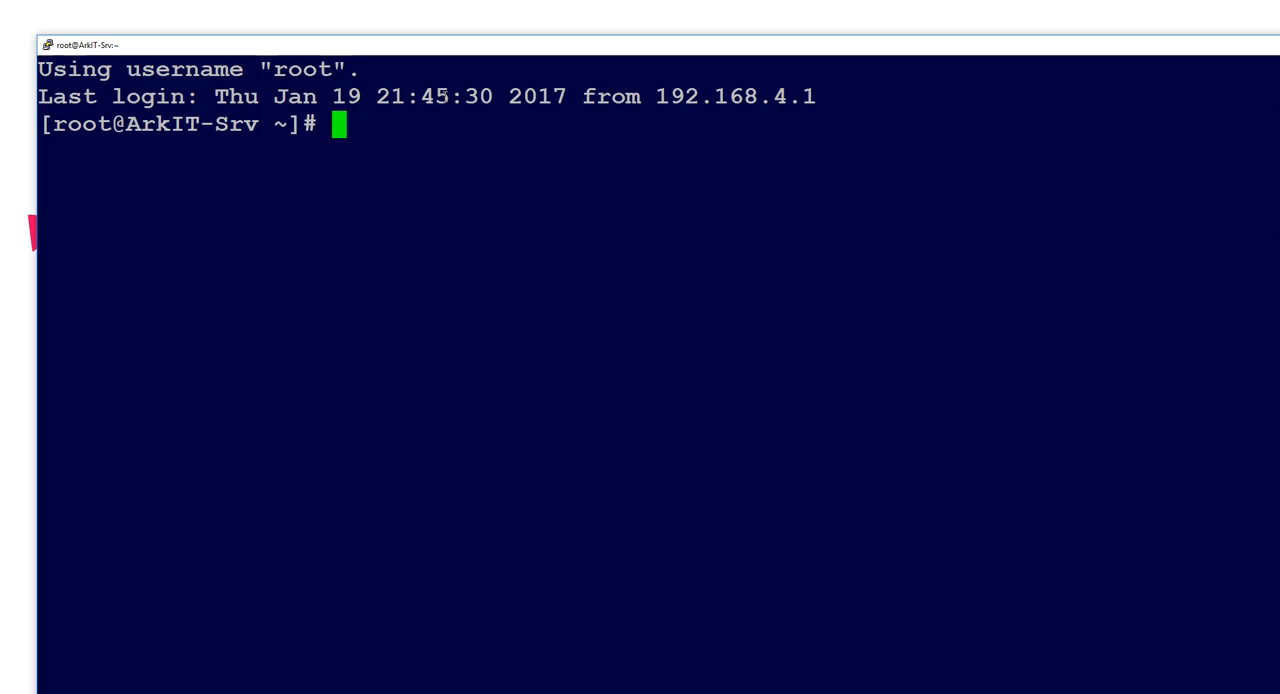
Step: Leave the auto-logged root shell with the exit command
type("exit")
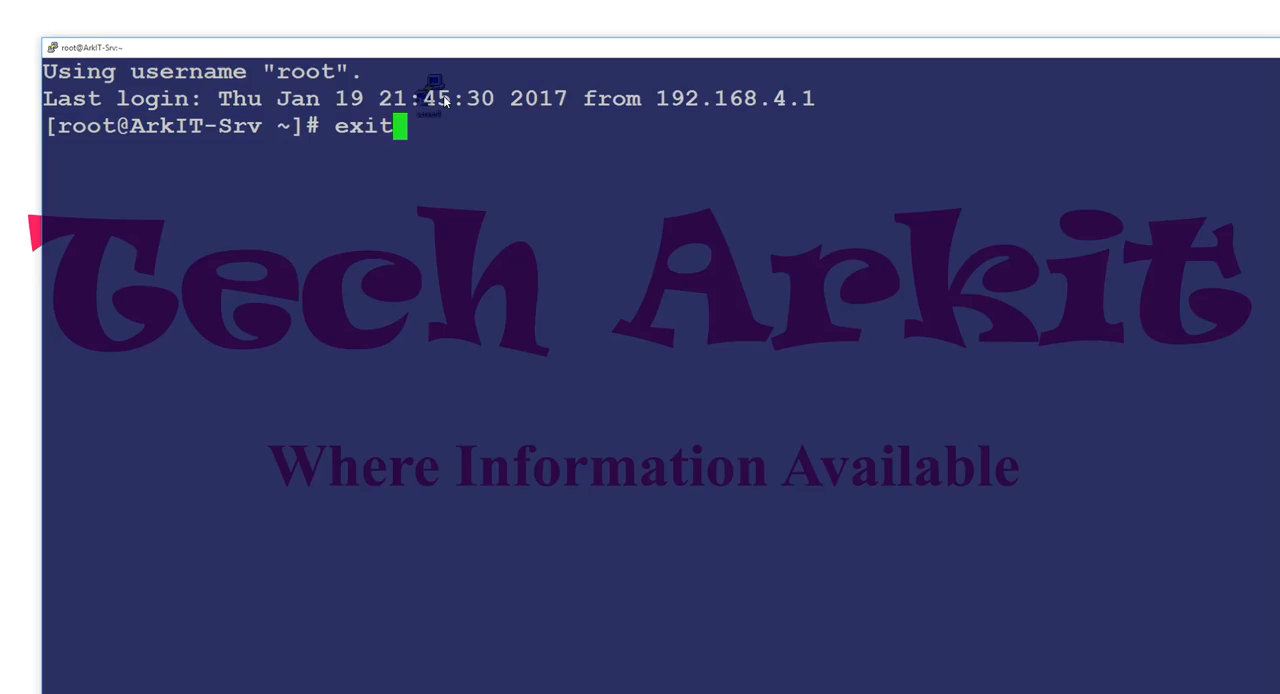
key("Enter")
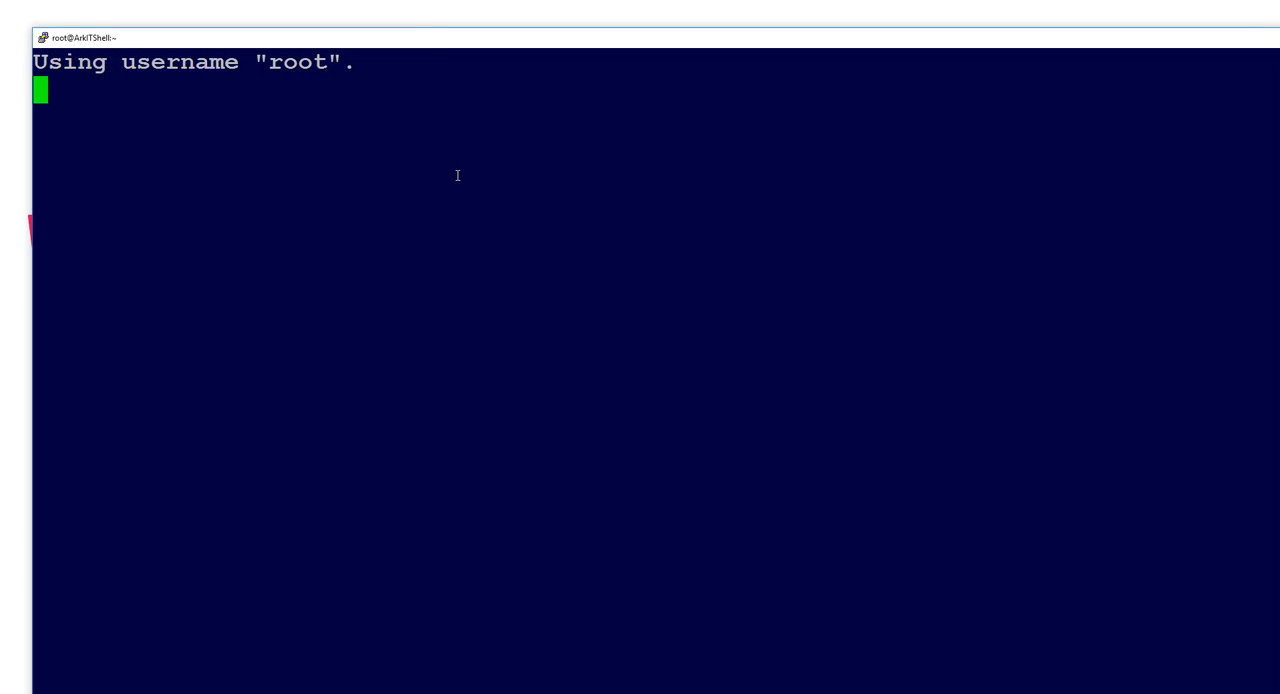